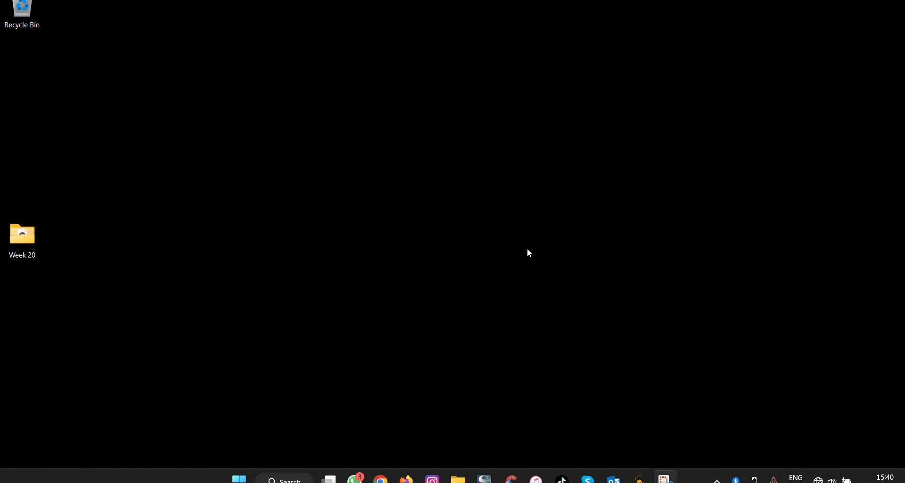
mouse_move(196, 415)
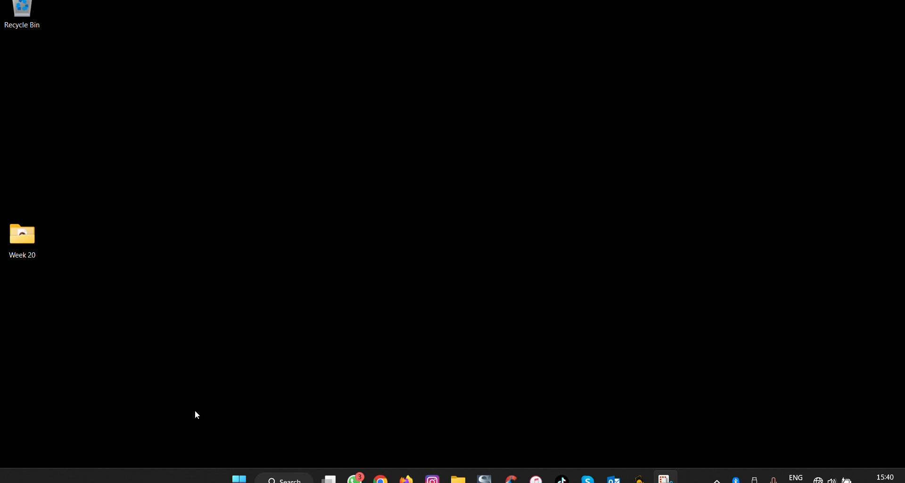
Launch Settings from Start and go to the Time & language page.
left_click(238, 478)
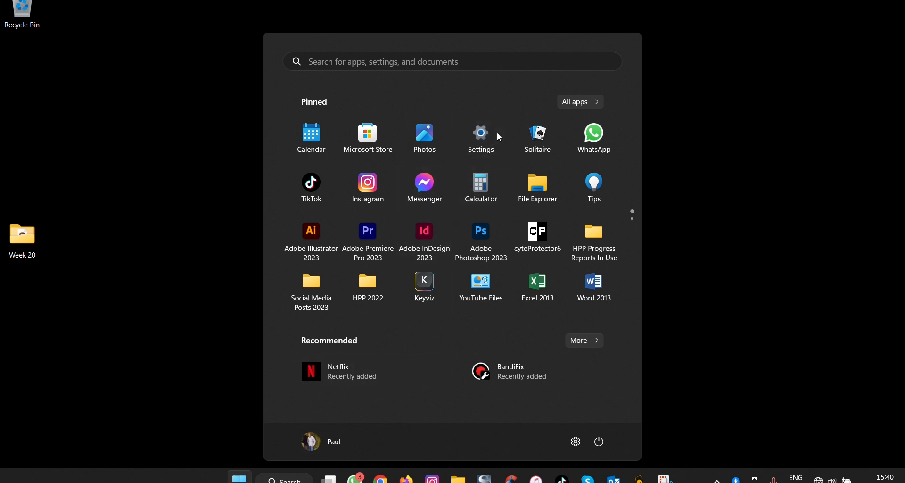
left_click(480, 133)
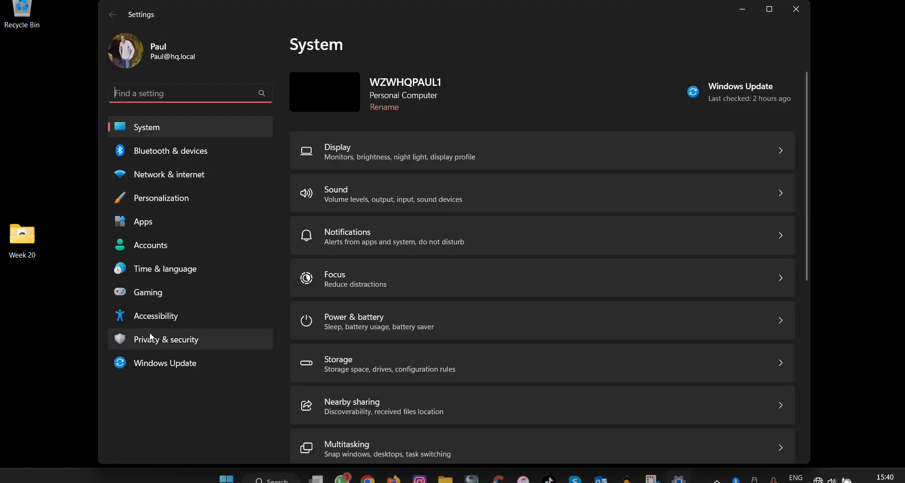
mouse_move(170, 269)
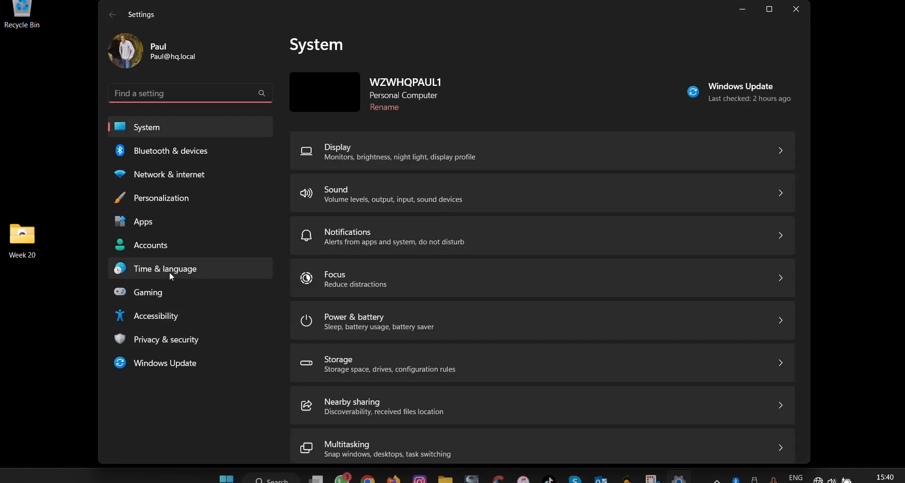
left_click(164, 269)
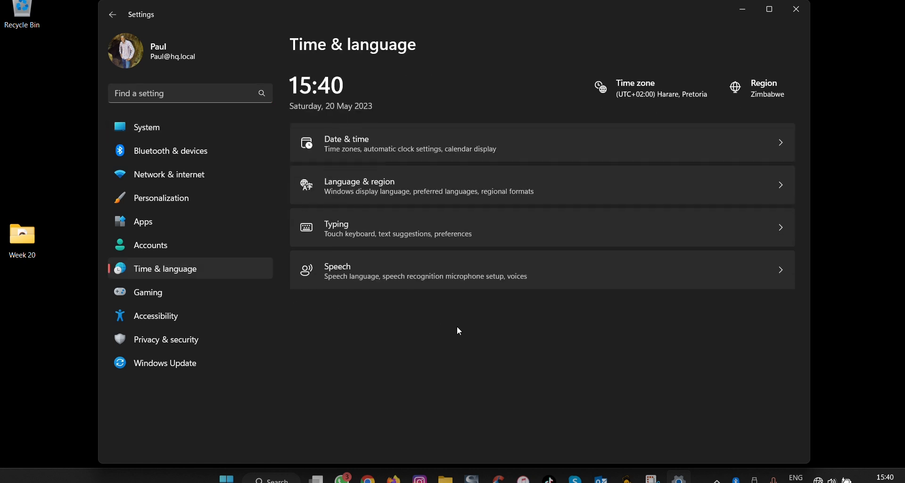
mouse_move(371, 283)
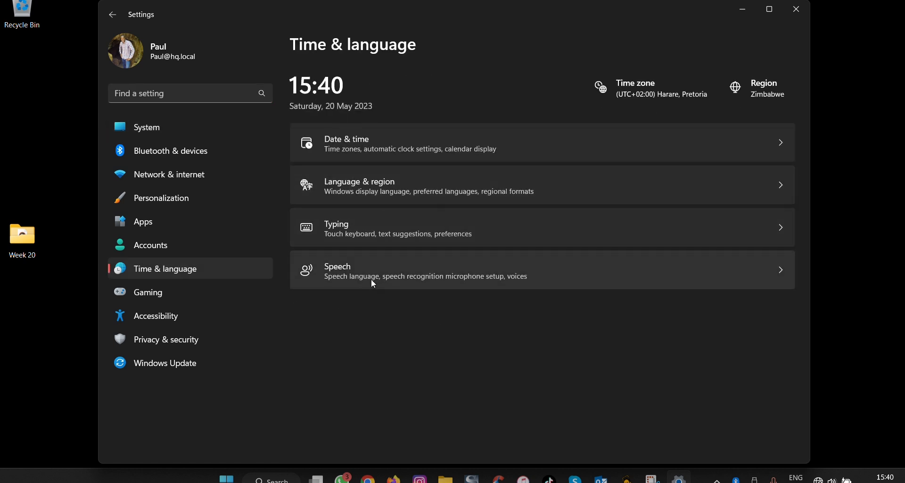
Open Speech settings and toggle non-native accent recognition on then back off.
left_click(338, 271)
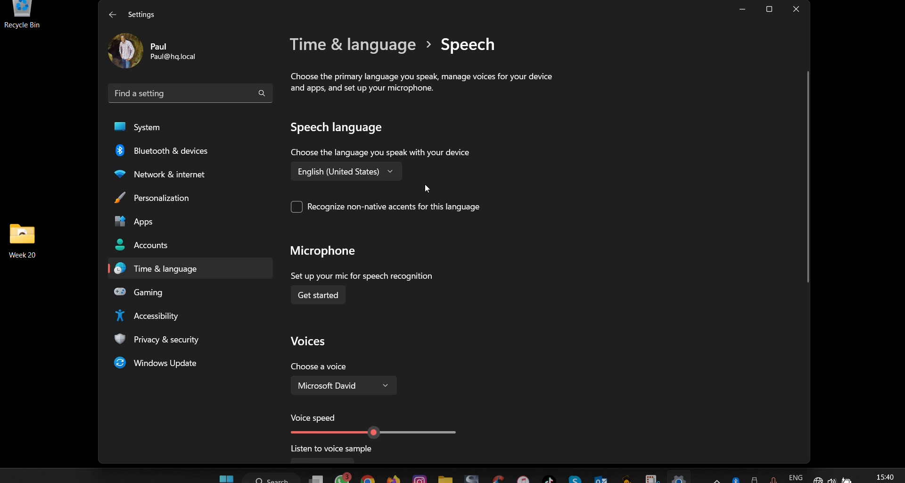
mouse_move(492, 180)
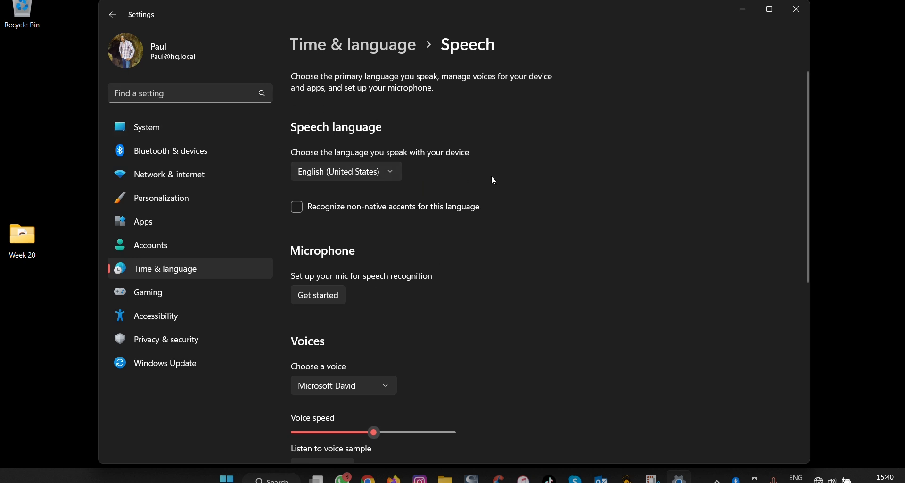
mouse_move(353, 100)
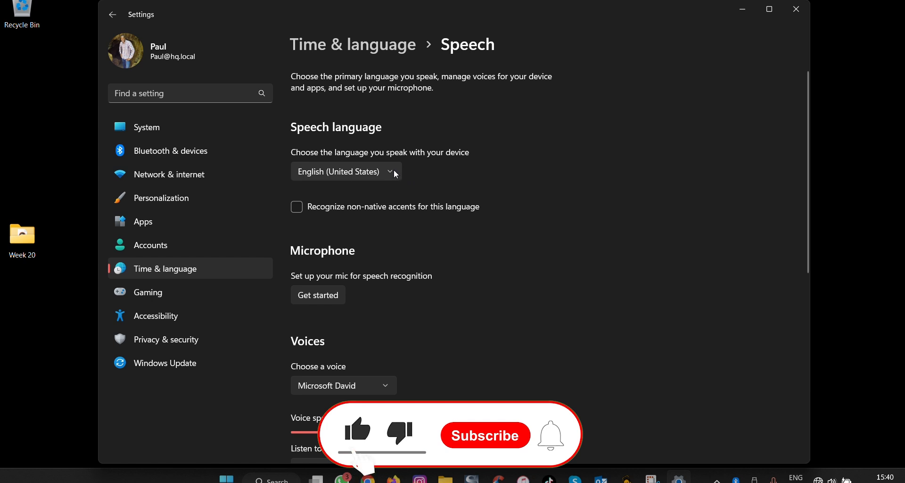
left_click(485, 434)
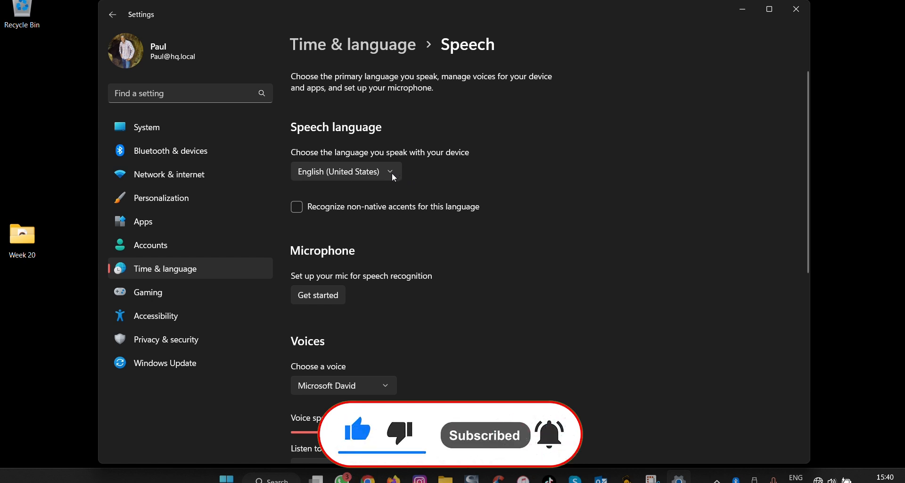
mouse_move(417, 177)
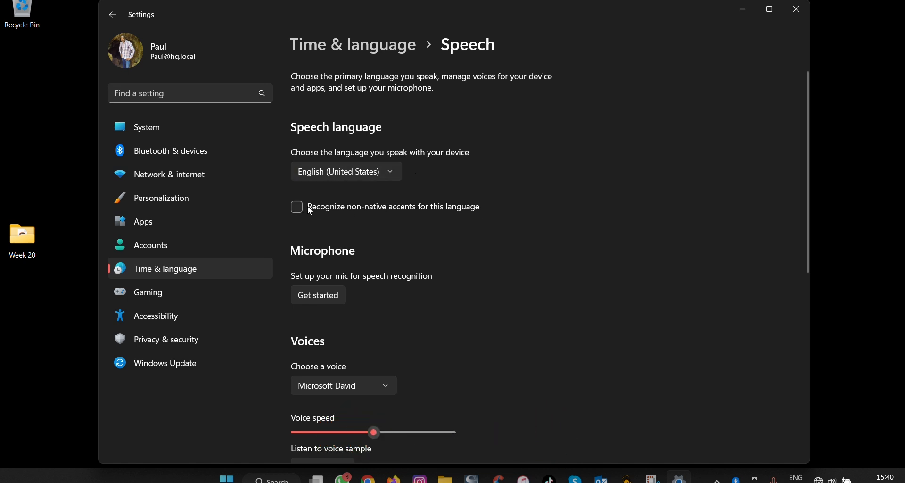
mouse_move(309, 213)
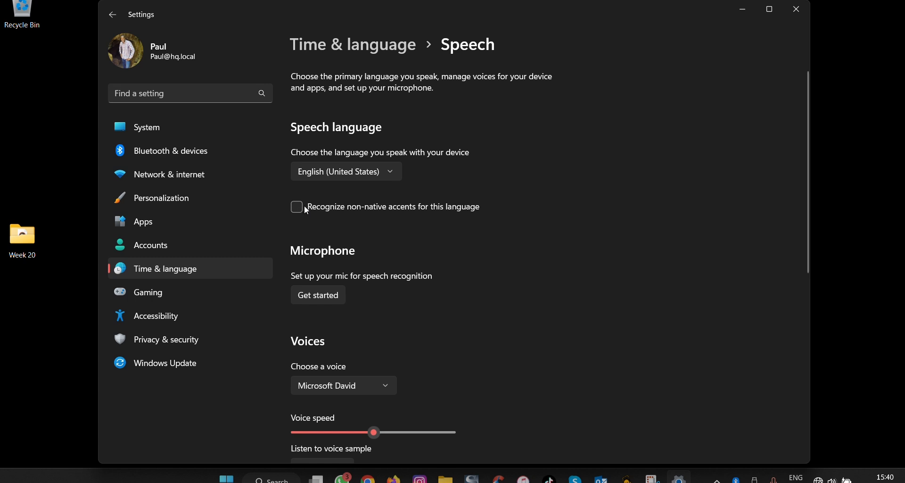
left_click(297, 206)
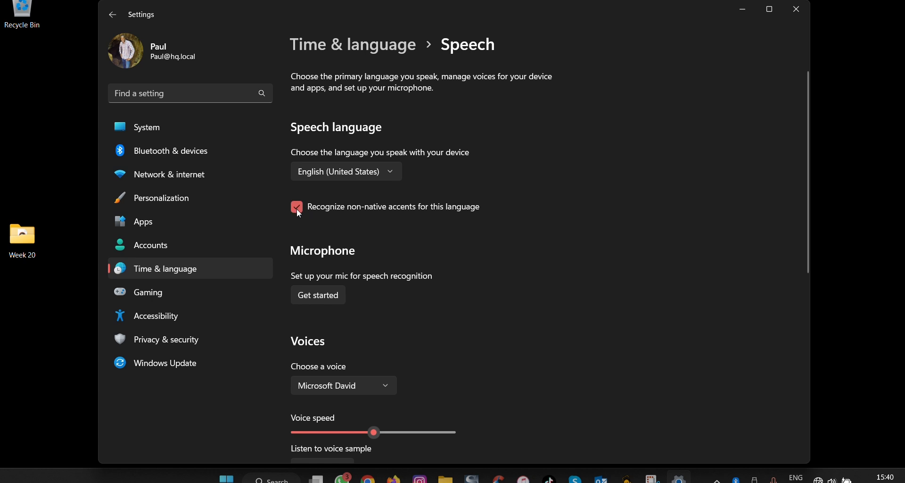
left_click(296, 206)
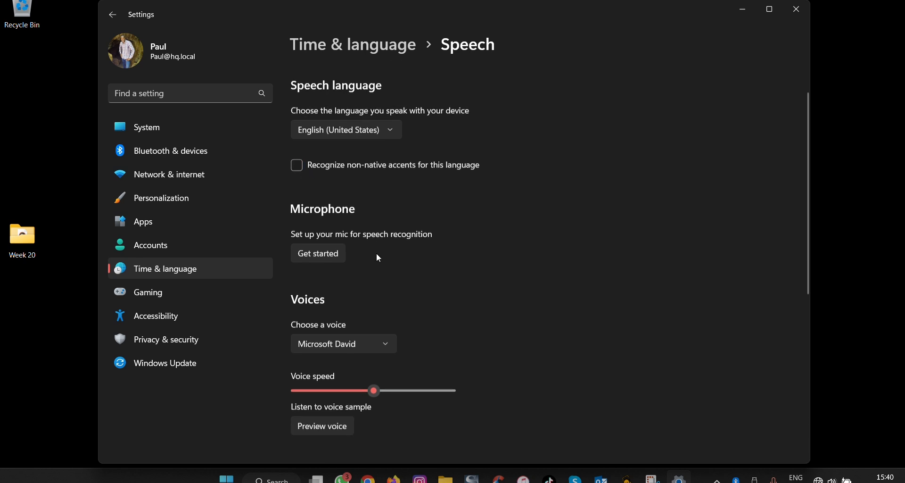
scroll("down", 3)
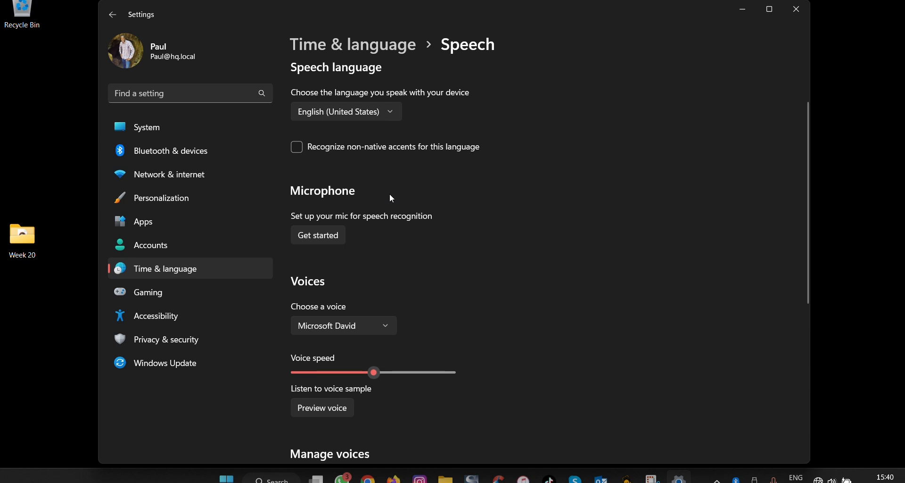
mouse_move(344, 220)
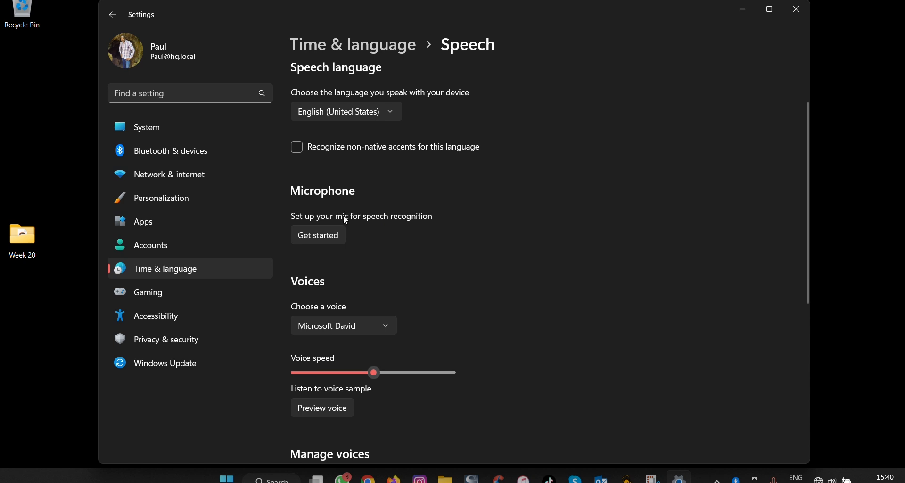
mouse_move(347, 236)
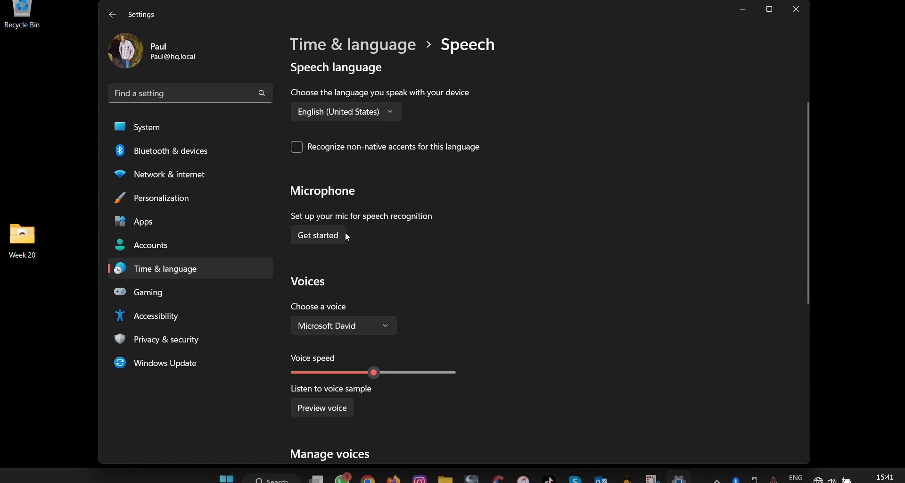
left_click(317, 235)
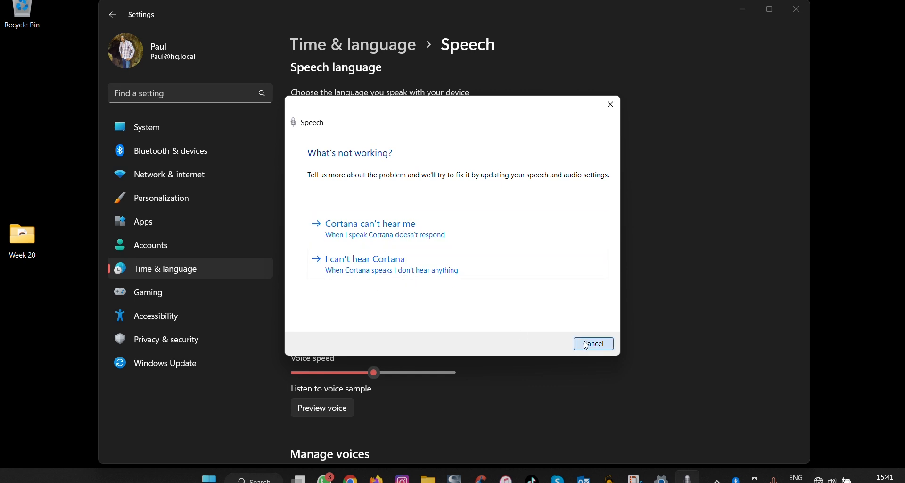
left_click(592, 343)
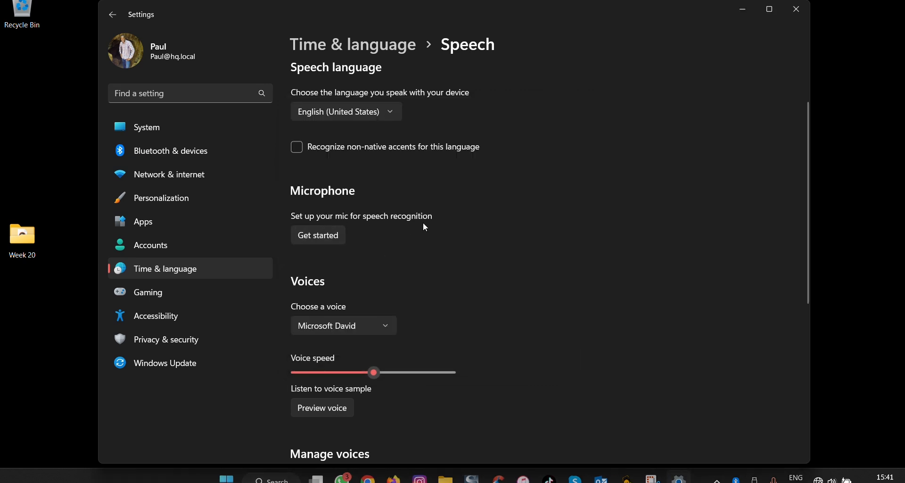
Review the voice list keeping Microsoft Zira and nudge the voice speed slider.
scroll("down", 3)
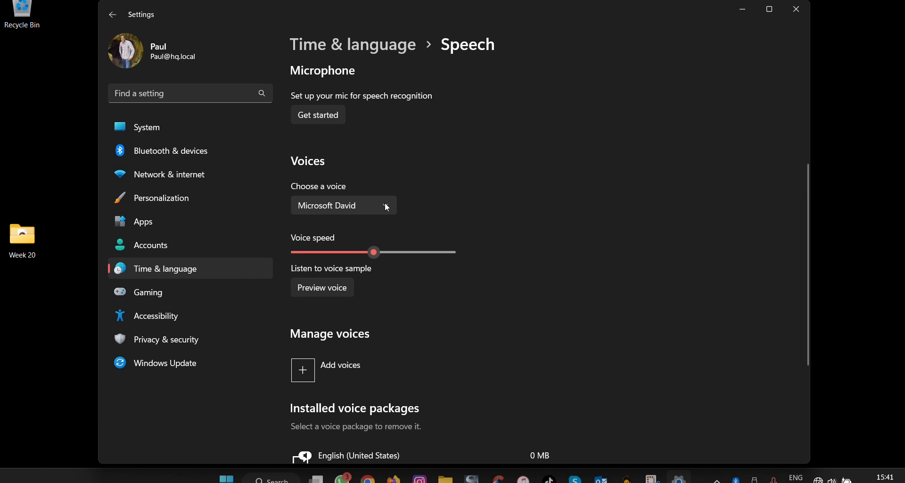
left_click(343, 205)
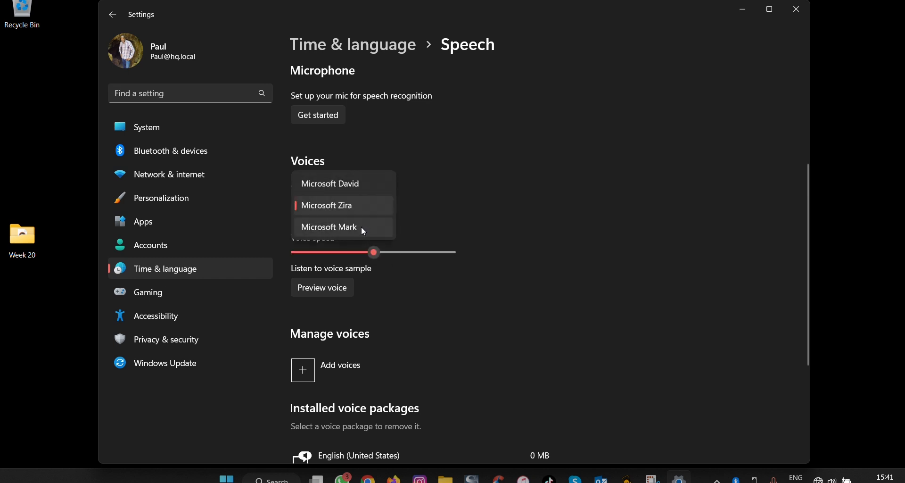
left_click(327, 205)
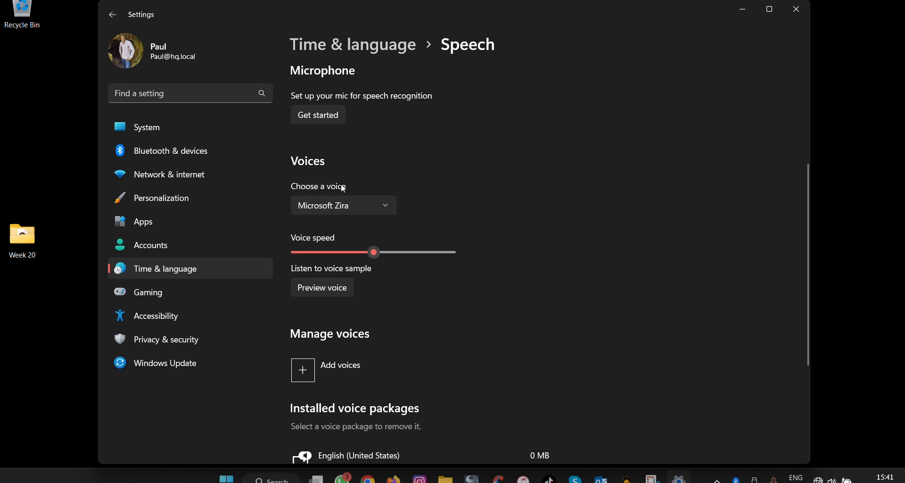
mouse_move(454, 331)
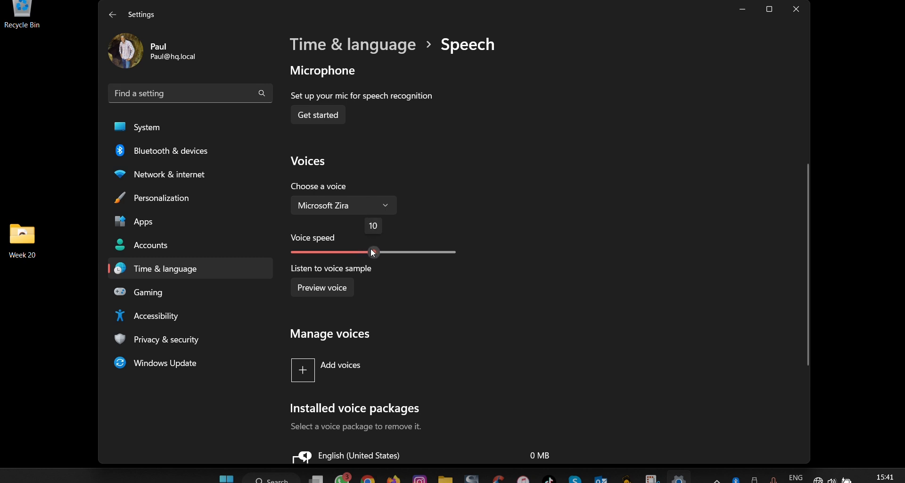
left_click_drag(372, 251, 375, 252)
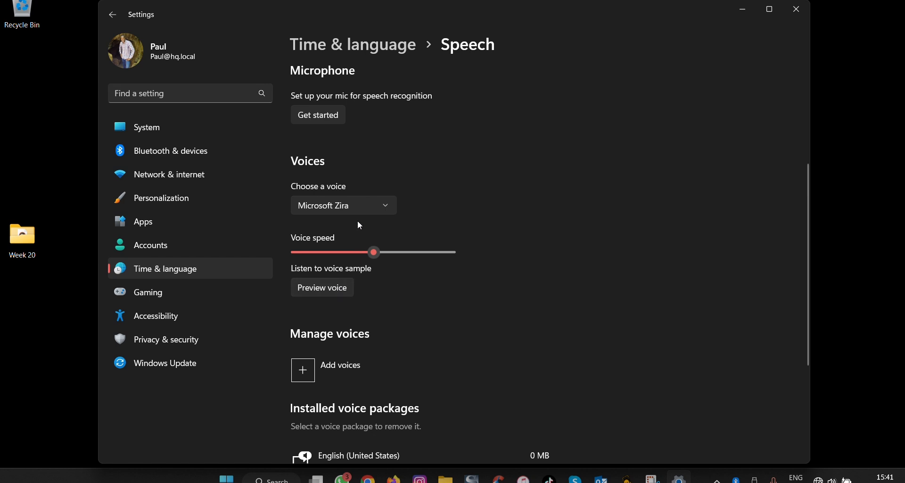
Switch the voice to Microsoft David, then to Microsoft Mark.
left_click(343, 204)
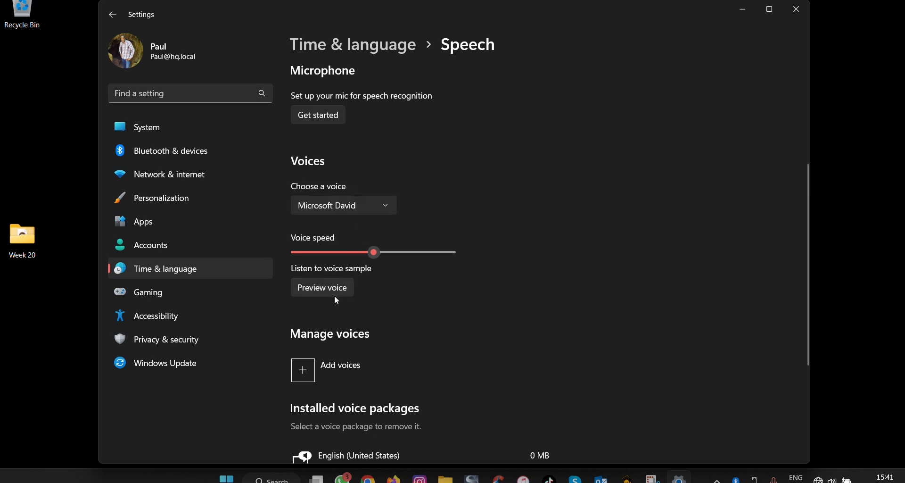
mouse_move(436, 281)
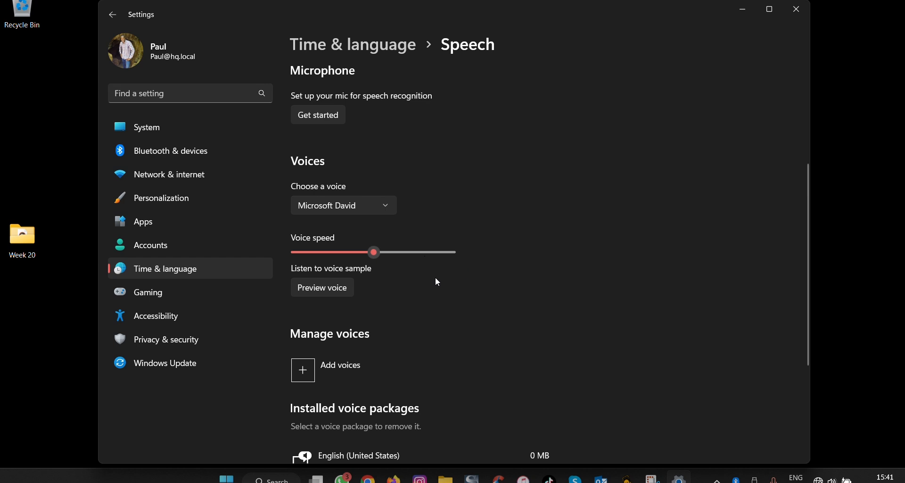
left_click(343, 204)
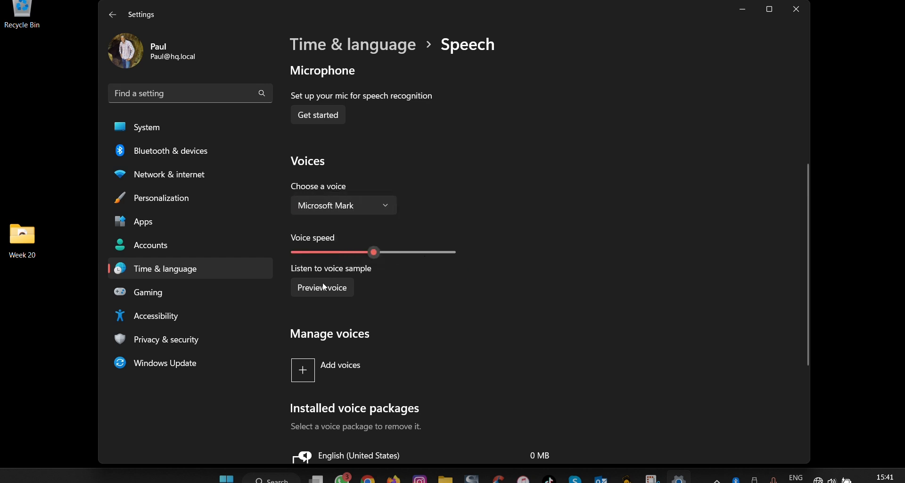
mouse_move(453, 282)
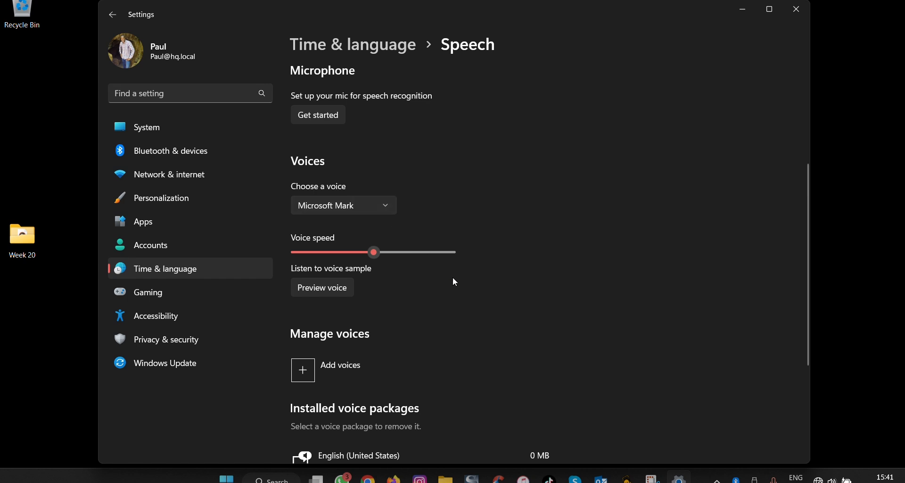
mouse_move(397, 307)
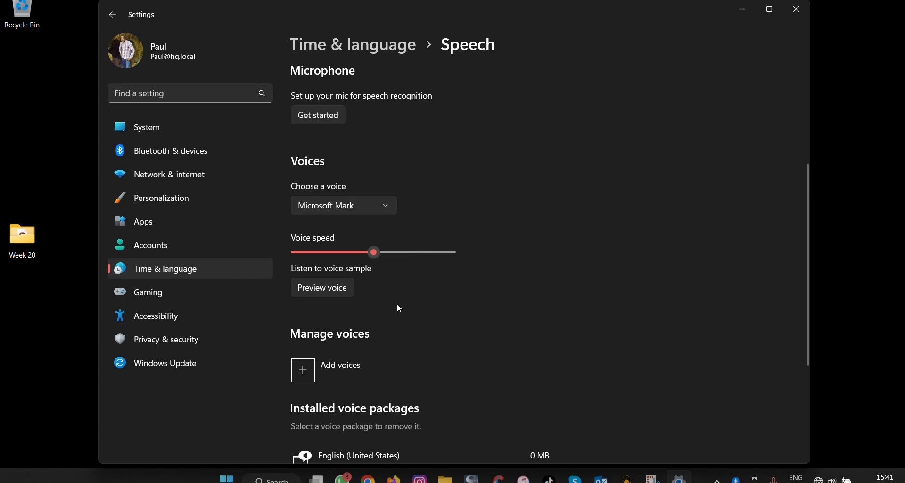
Check Add voices, cancel the offline voice packages dialog, and scroll to the English (United States) package.
scroll("down", 3)
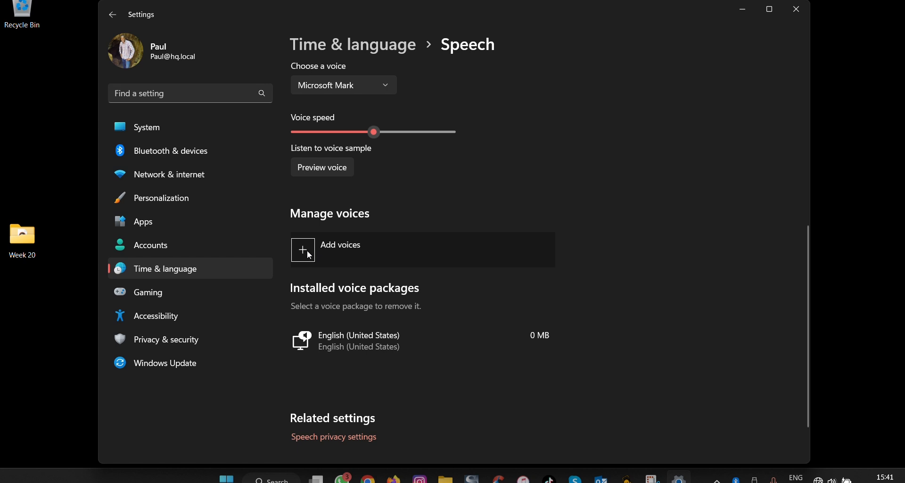
left_click(302, 250)
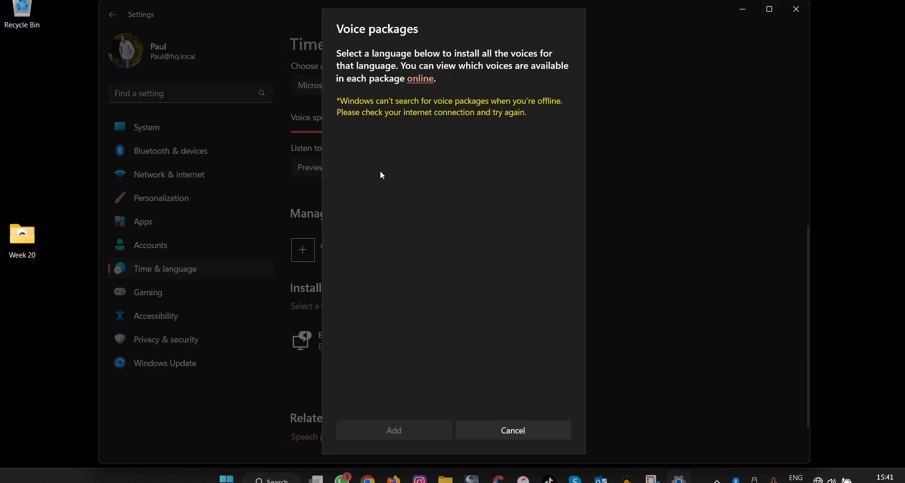
left_click(513, 430)
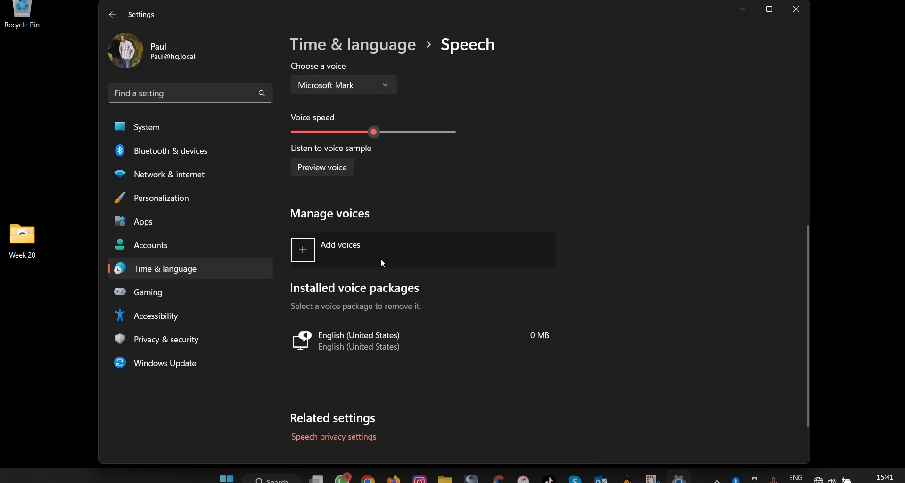
scroll("down", 3)
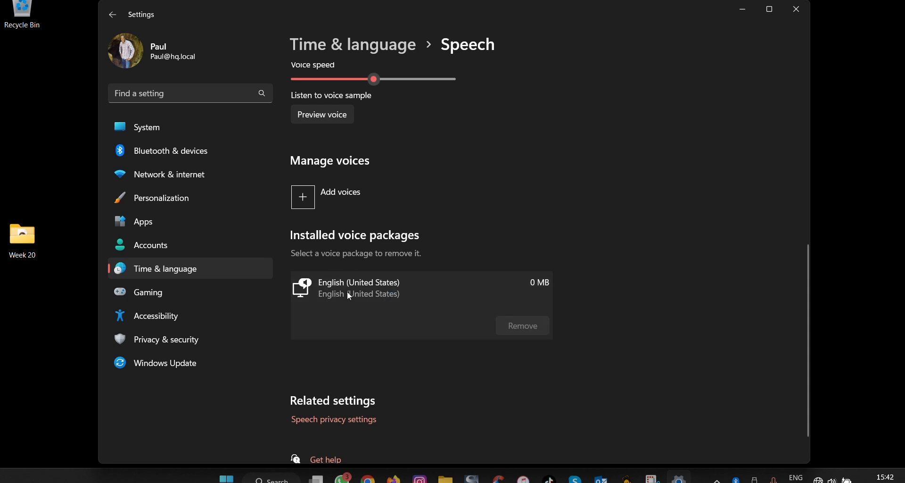
mouse_move(402, 309)
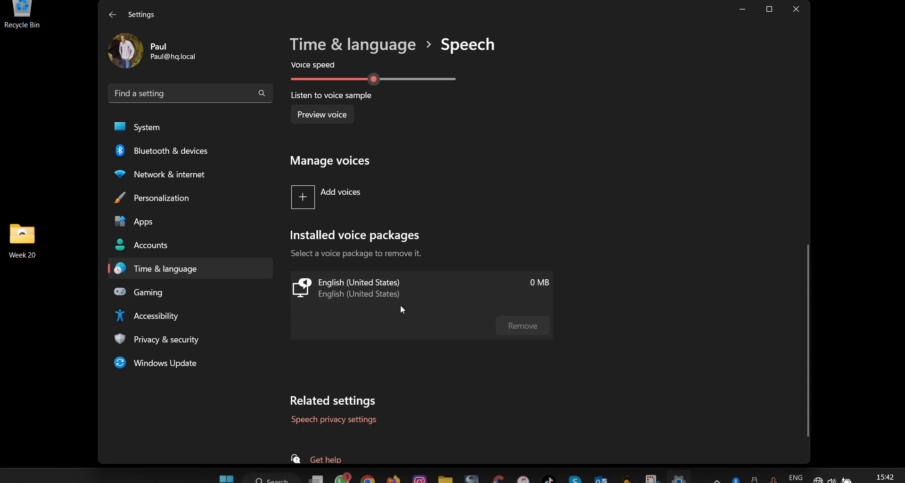
mouse_move(527, 341)
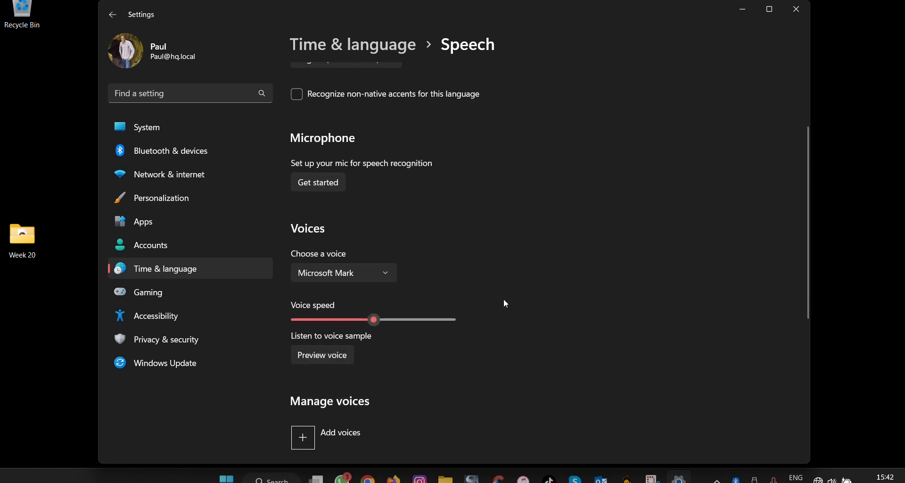
scroll("up", 3)
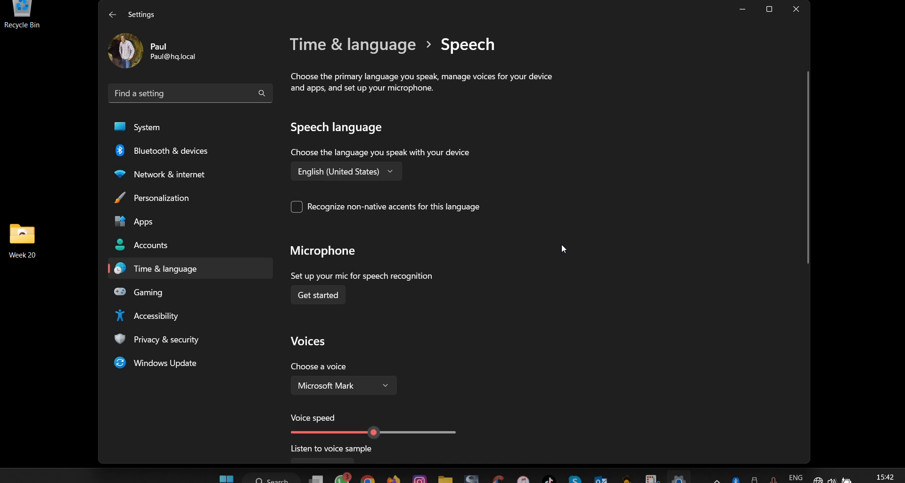
scroll("down", 3)
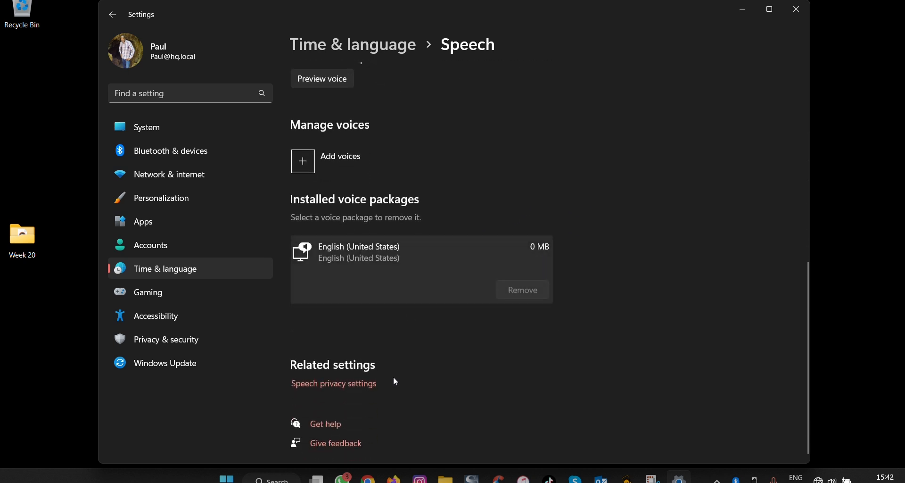
mouse_move(451, 389)
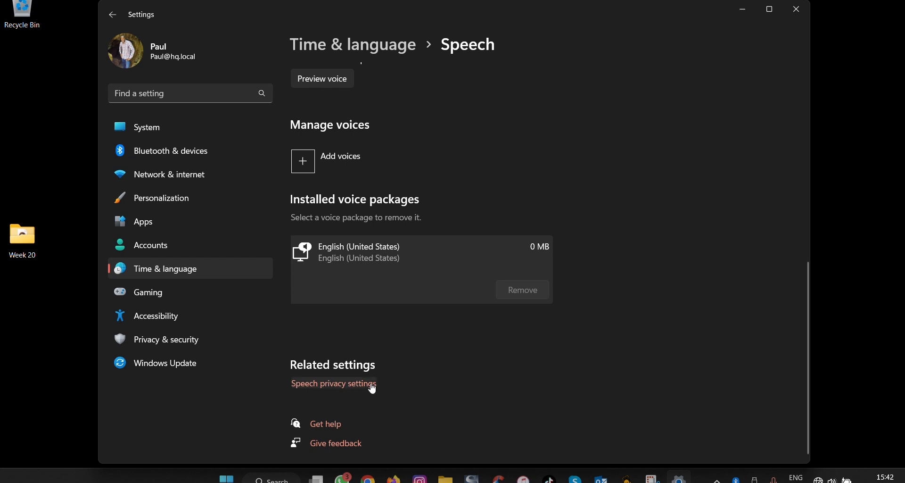
mouse_move(456, 383)
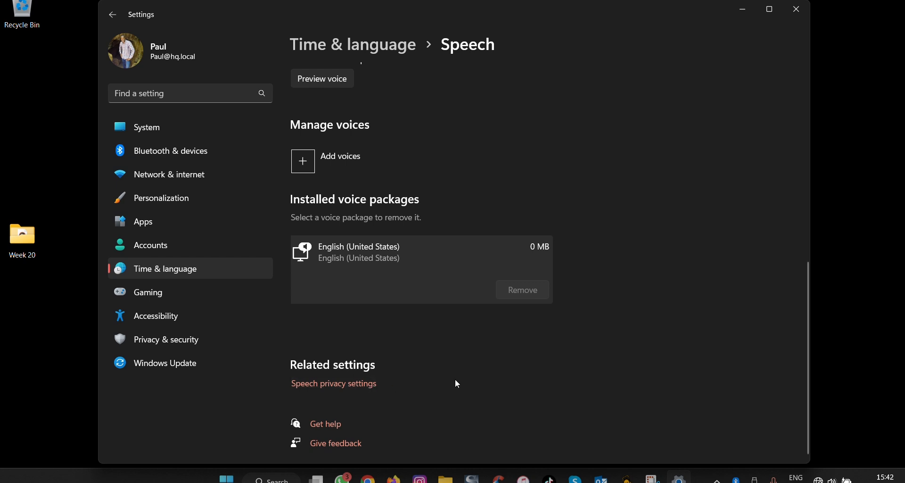
scroll("up", 3)
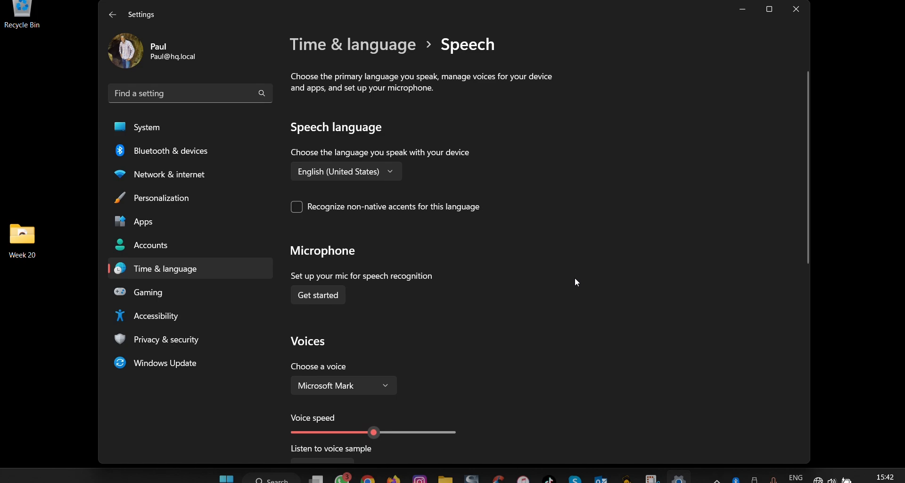